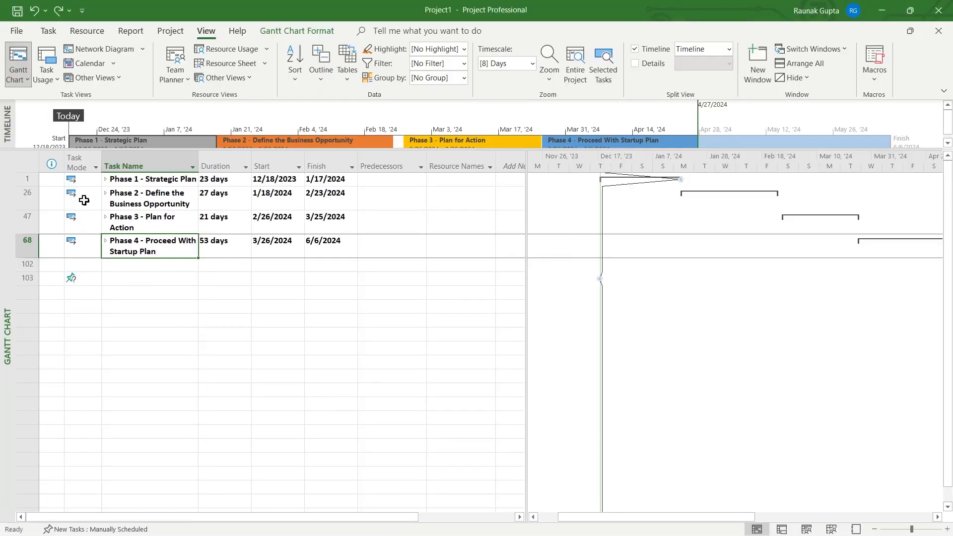
mouse_move(302, 176)
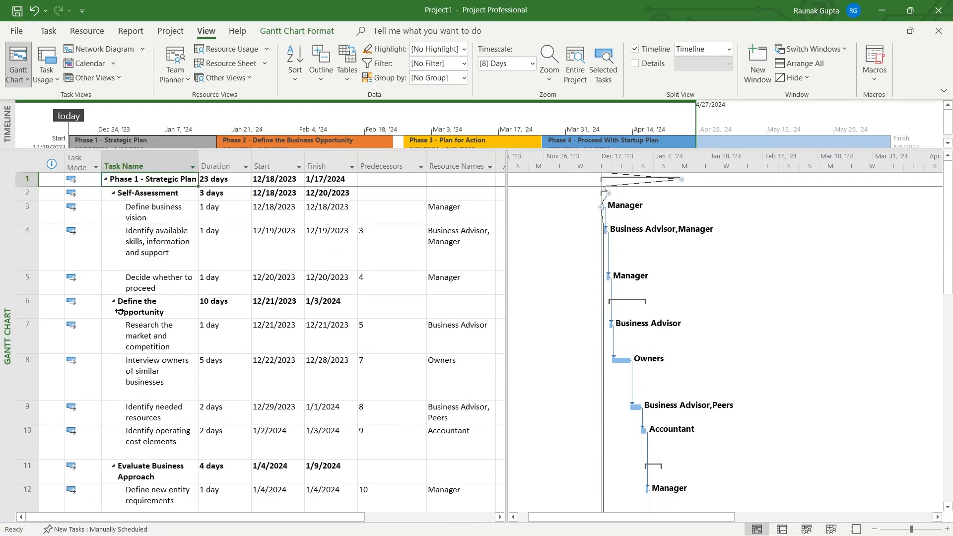
Expand Phase 1 - Strategic Plan and inspect its subtasks' durations and resources
scroll(down, 3)
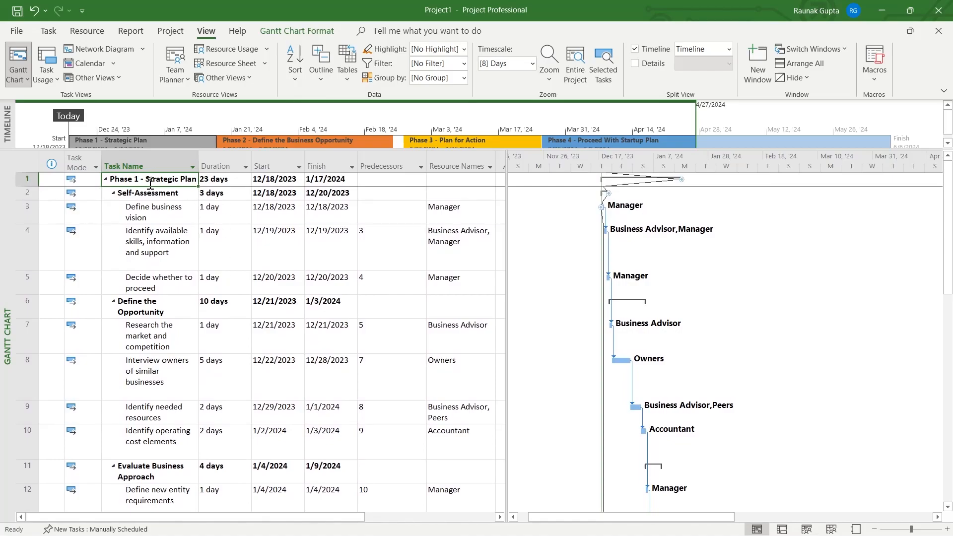
click(104, 179)
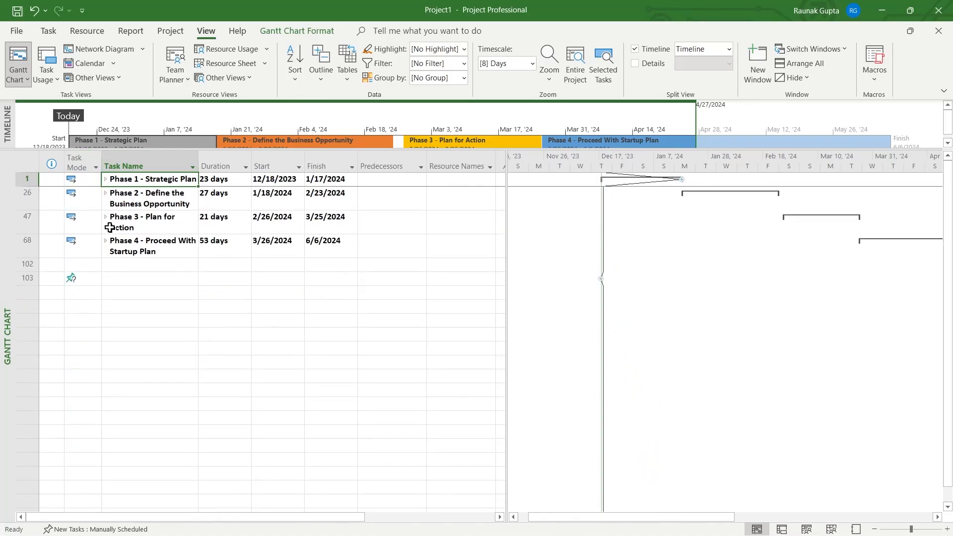
mouse_move(146, 256)
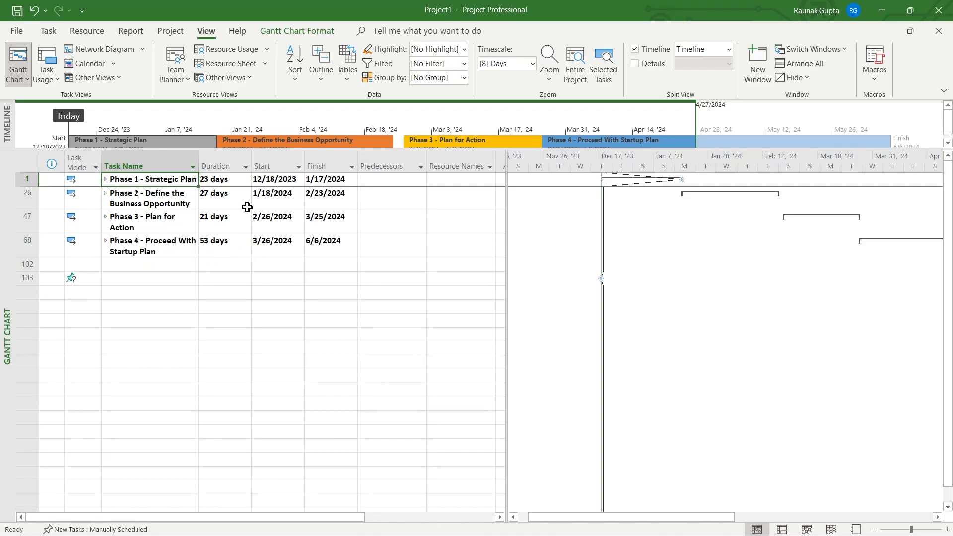
mouse_move(213, 190)
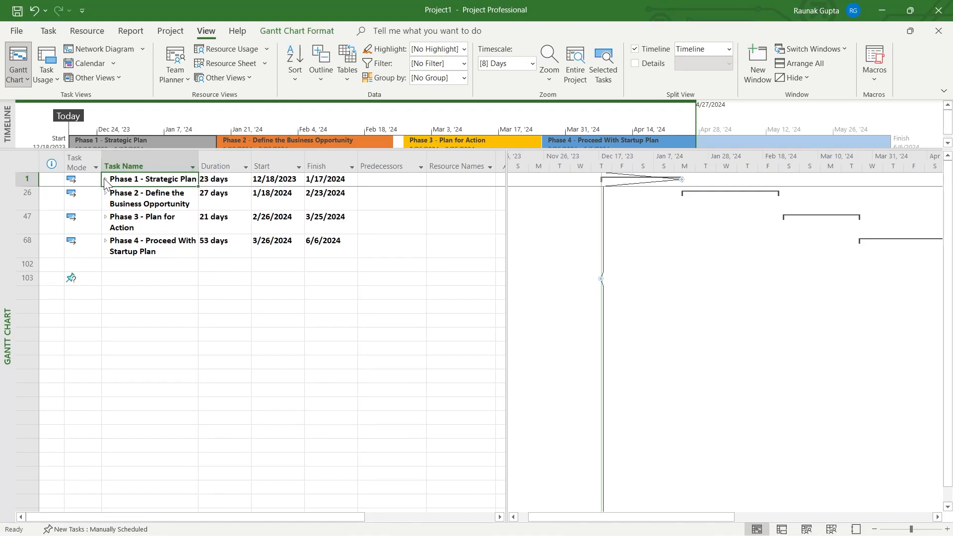
click(106, 179)
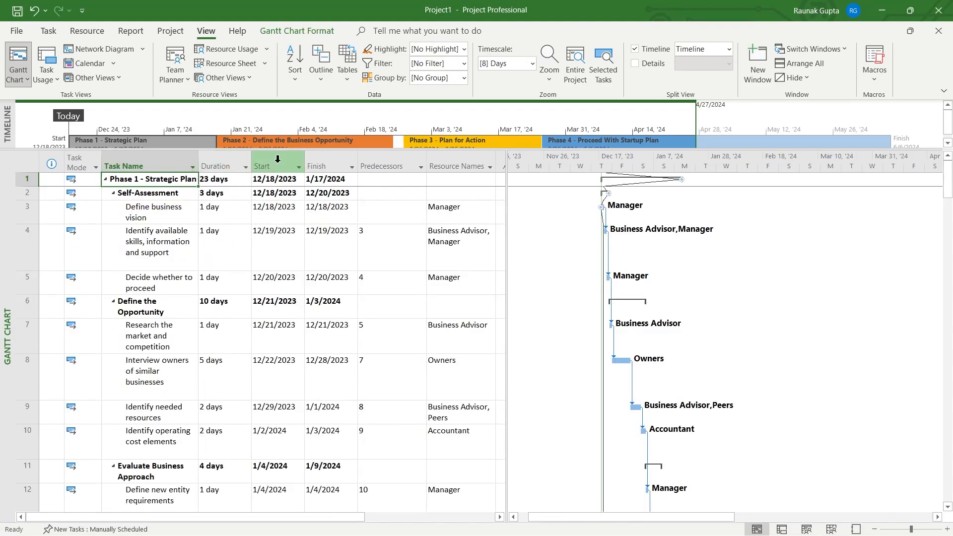
scroll(down, 3)
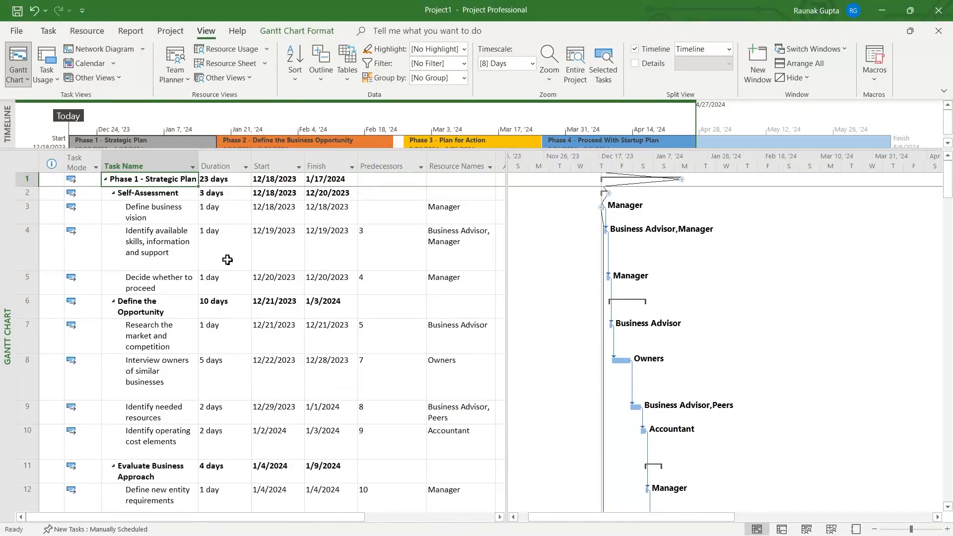
mouse_move(228, 235)
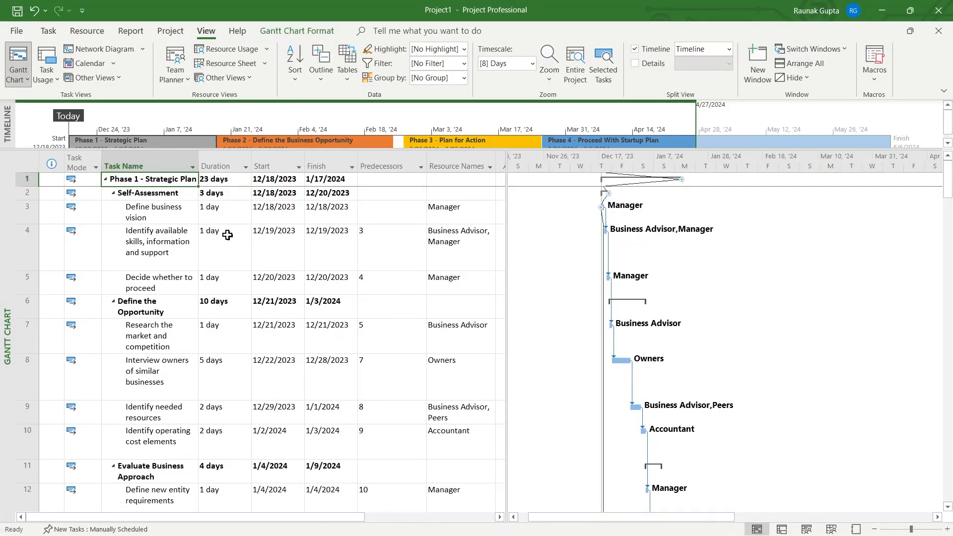
mouse_move(229, 232)
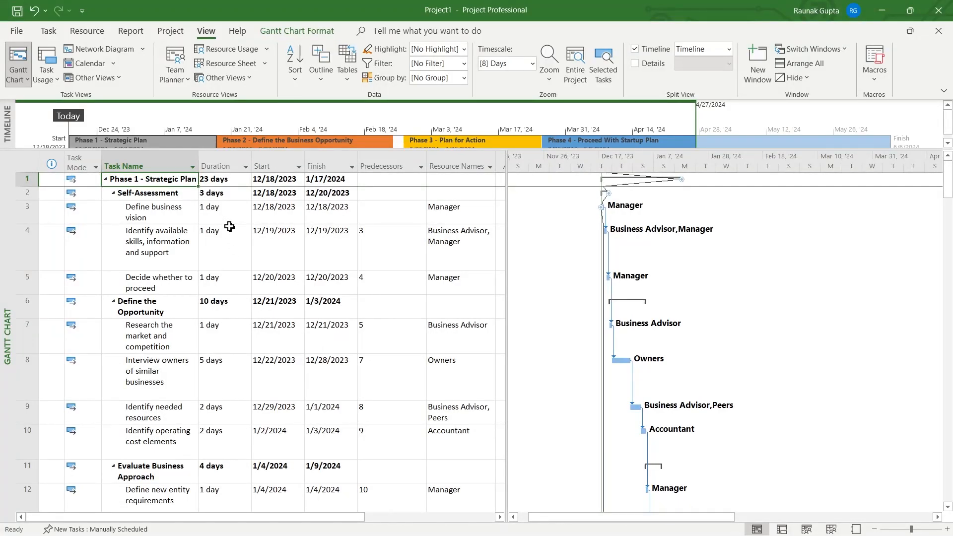
mouse_move(520, 185)
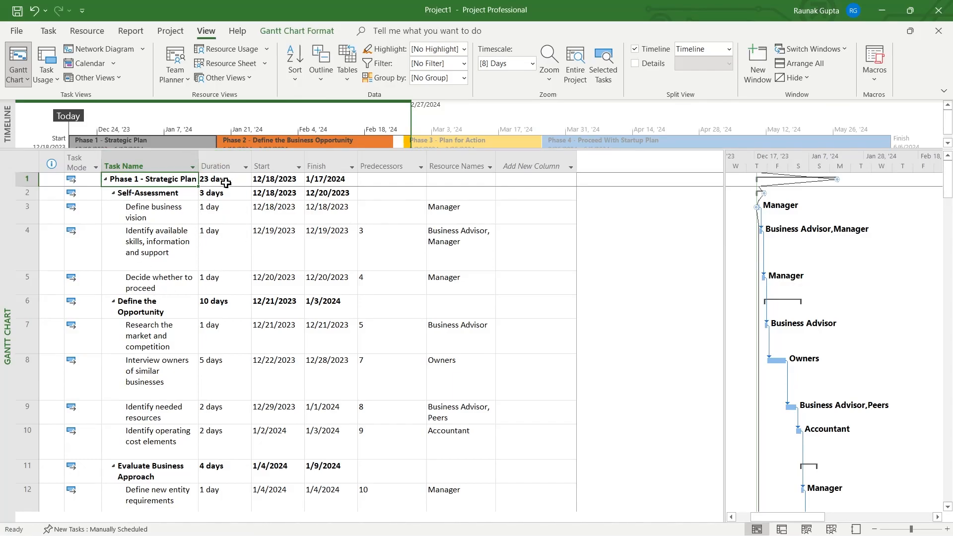
click(217, 165)
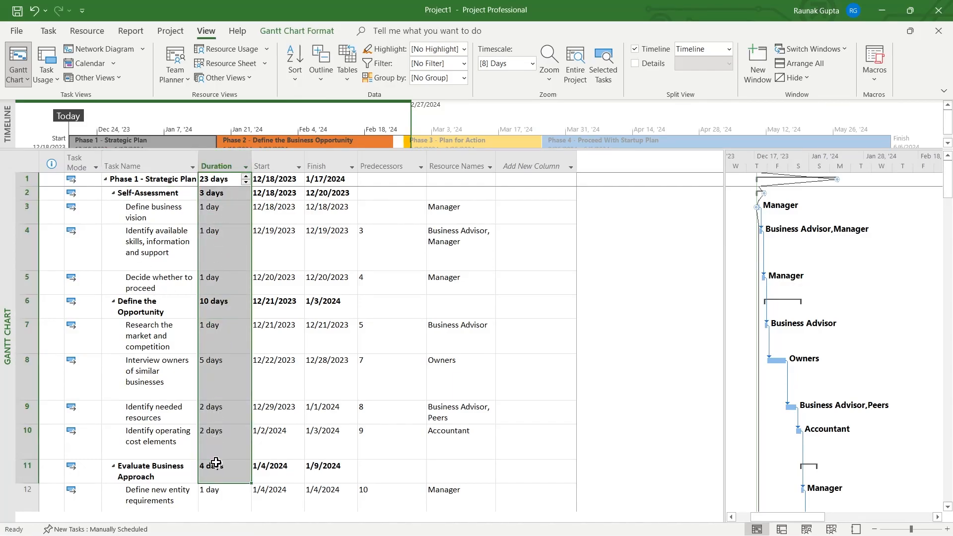
click(460, 276)
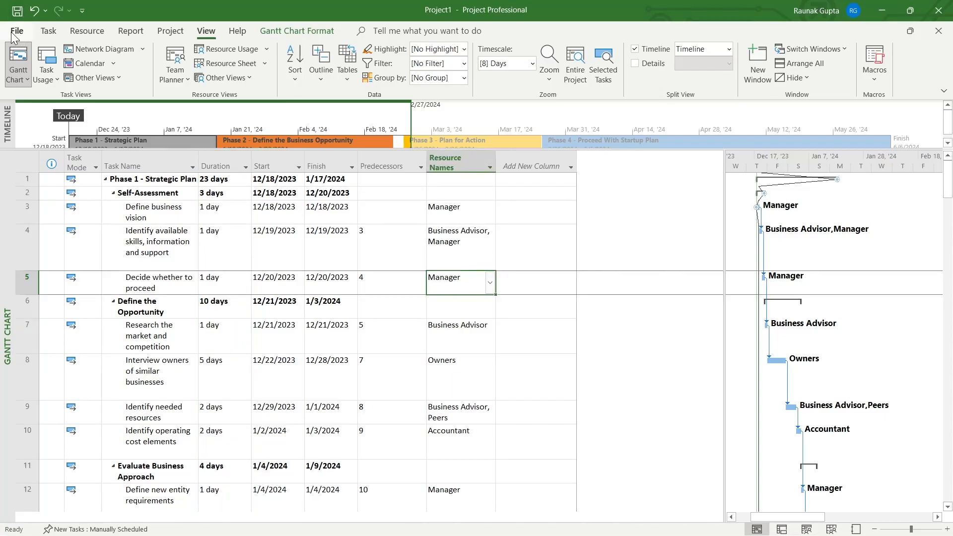
Open Project Options from the File backstage view
click(17, 30)
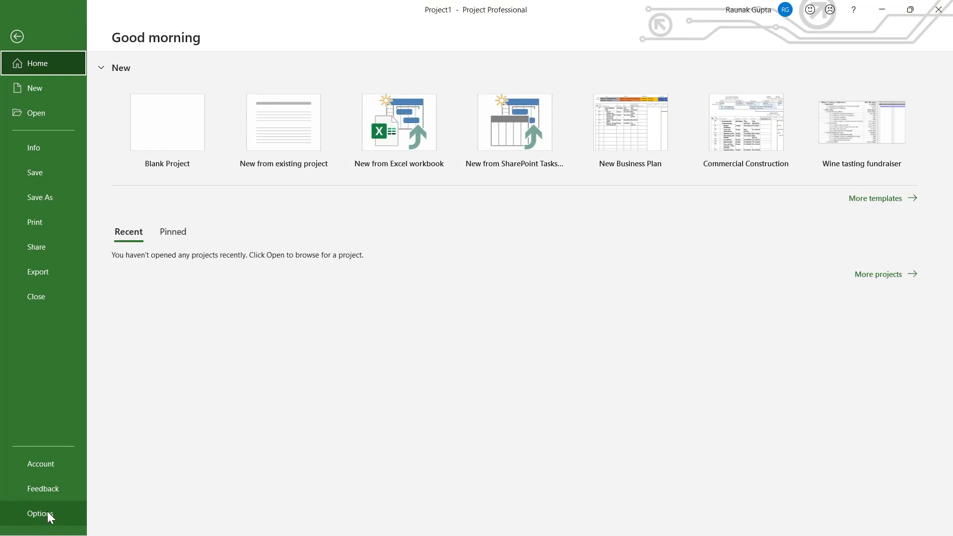
click(41, 514)
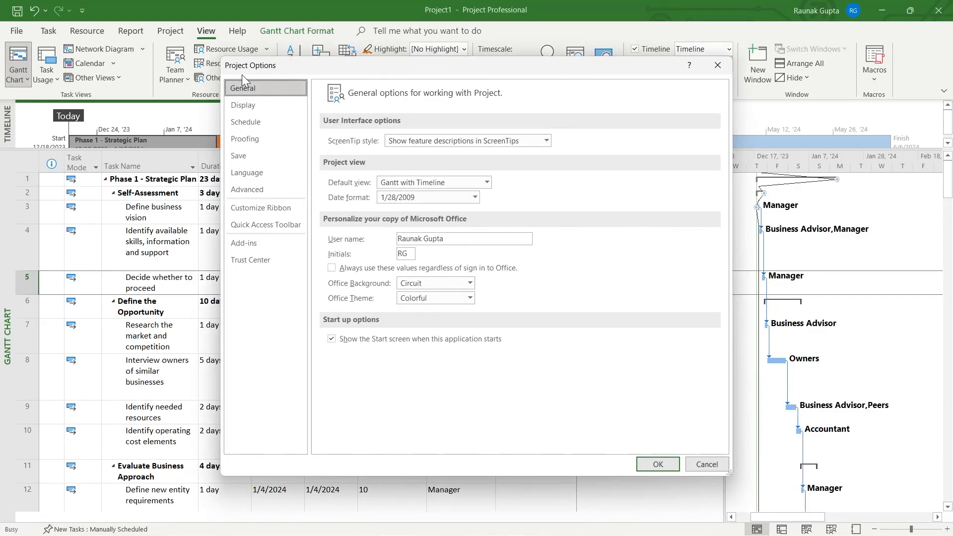
mouse_move(320, 175)
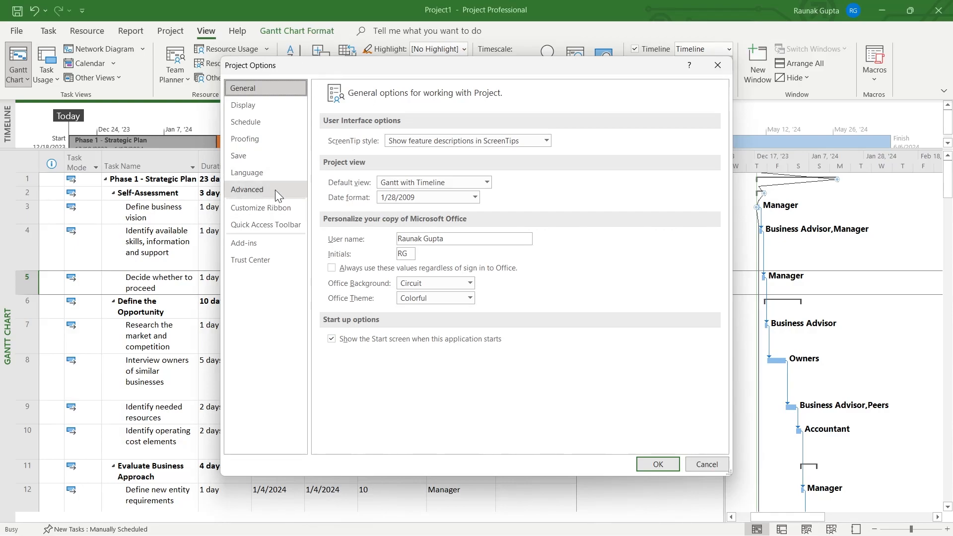
Enable Show project summary task under Advanced options, adding the 124-day New Business row
click(246, 190)
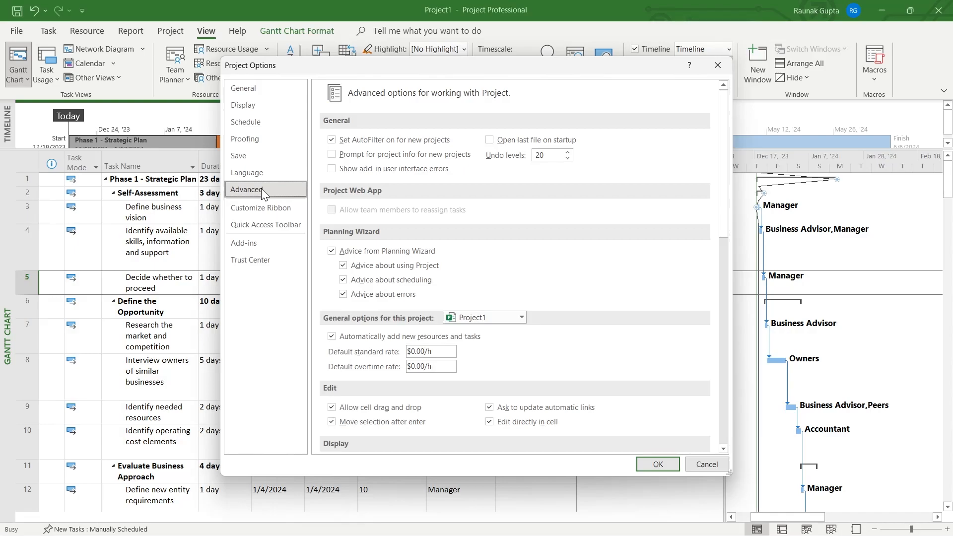
scroll(down, 3)
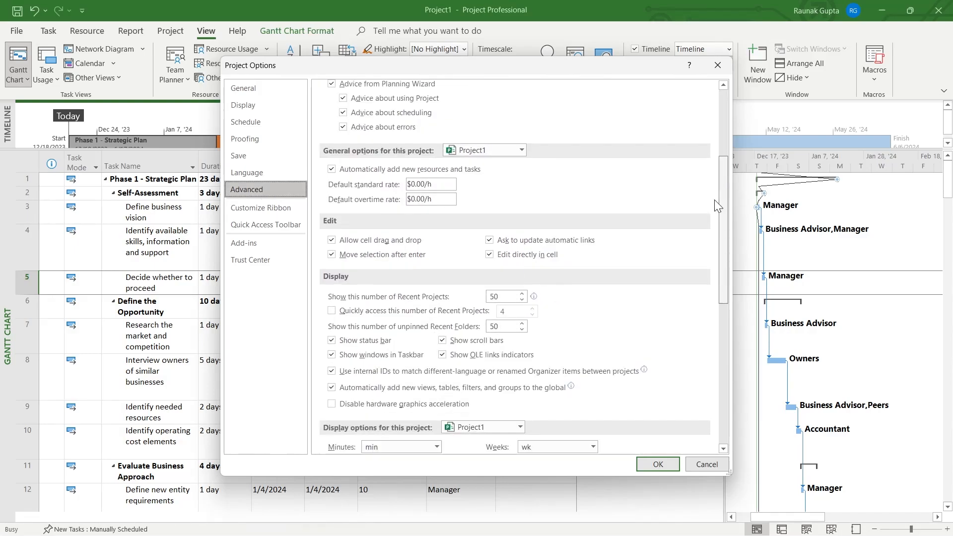
scroll(down, 3)
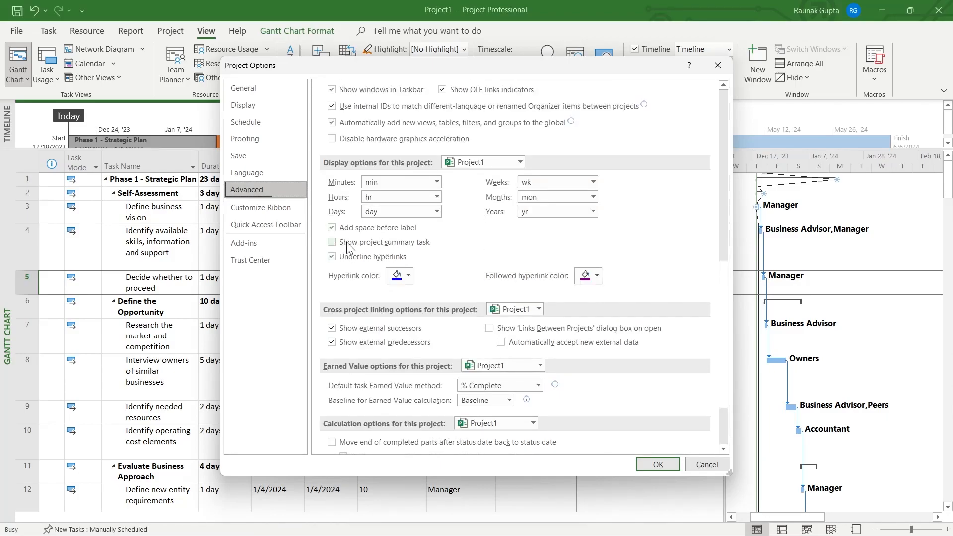
click(332, 241)
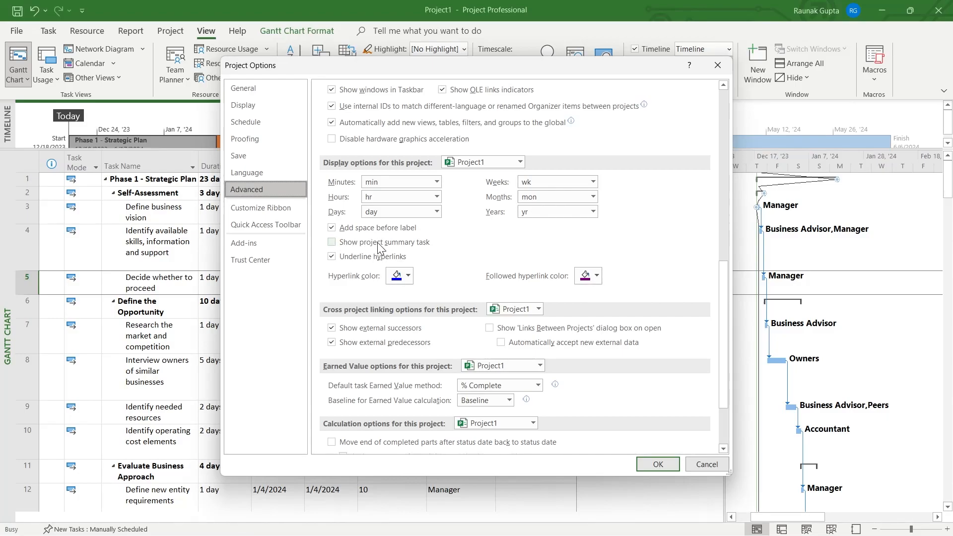
click(331, 242)
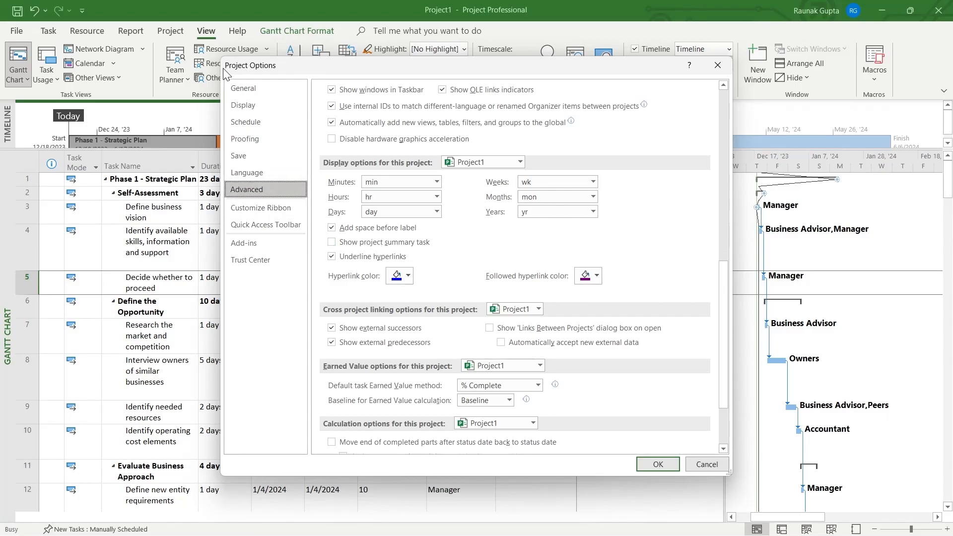
click(330, 241)
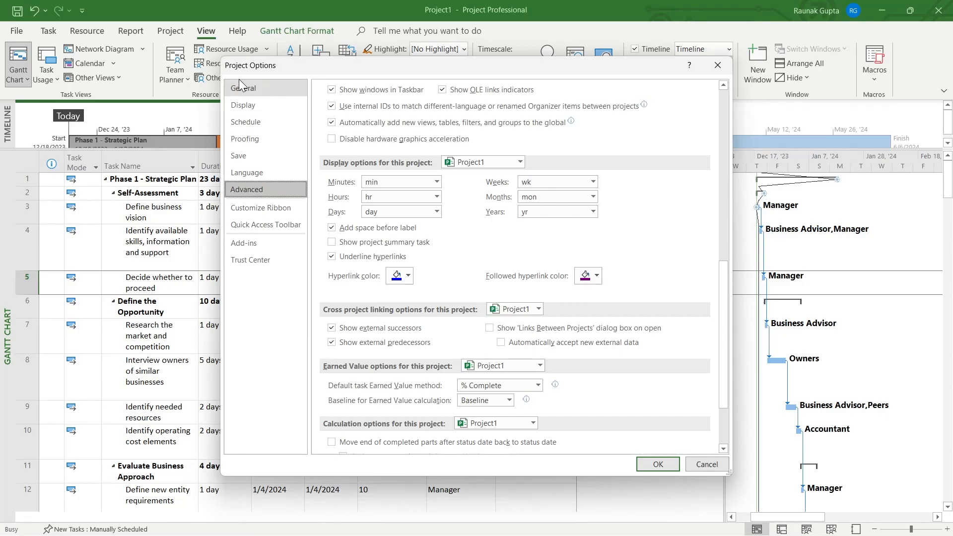
click(333, 241)
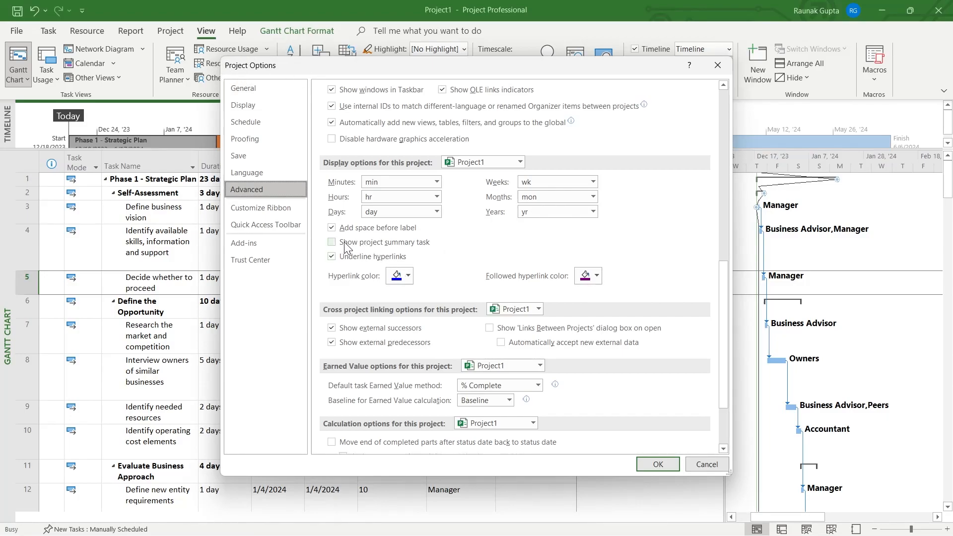
click(332, 242)
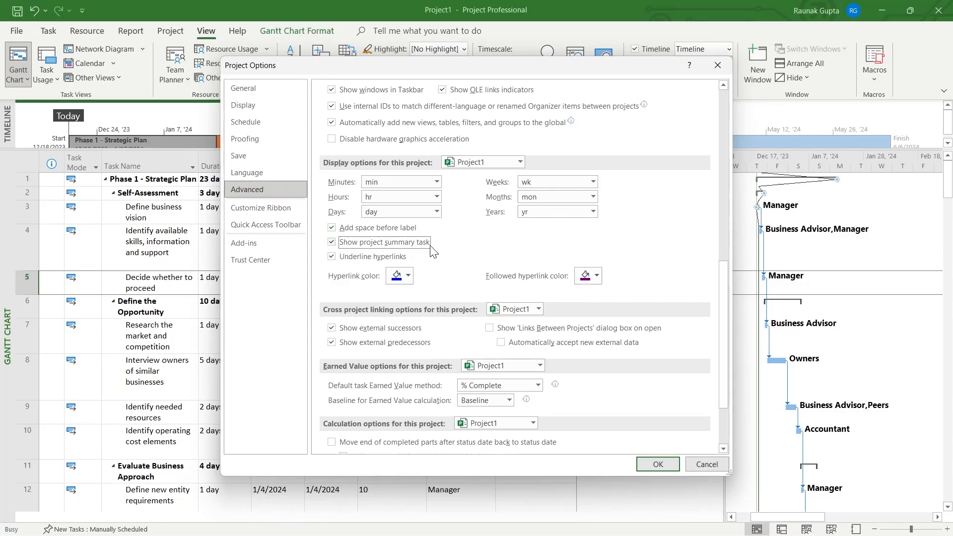
click(657, 464)
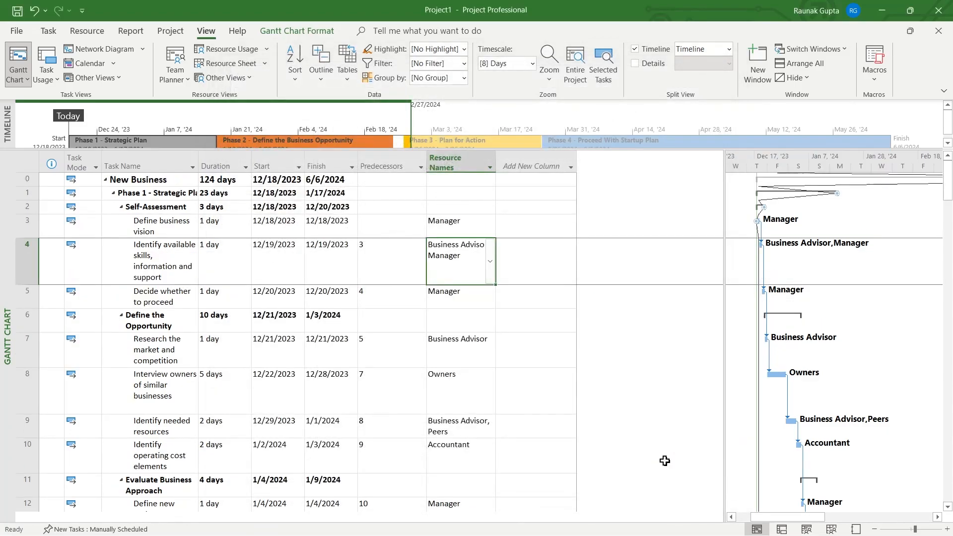
mouse_move(204, 207)
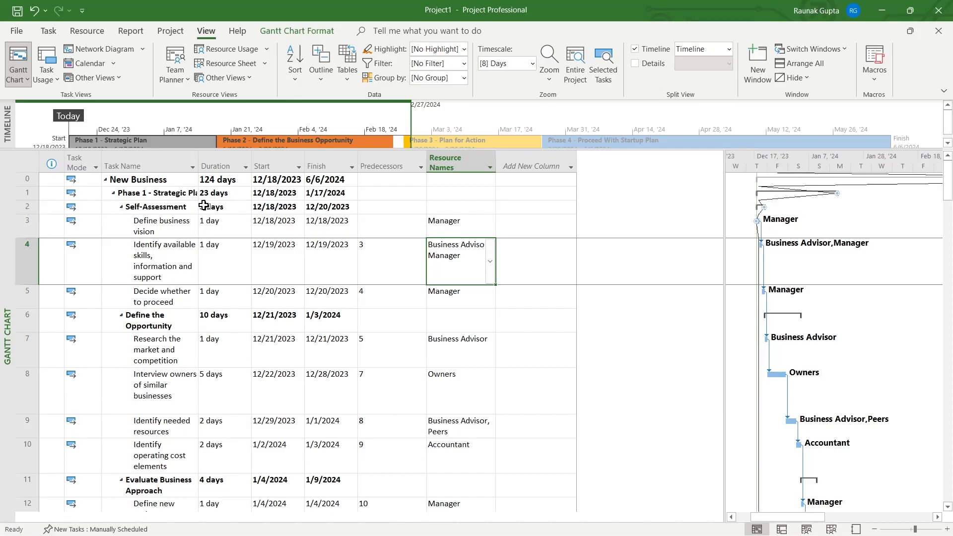
Select the New Business summary row and collapse Phase 1's subtasks
click(145, 179)
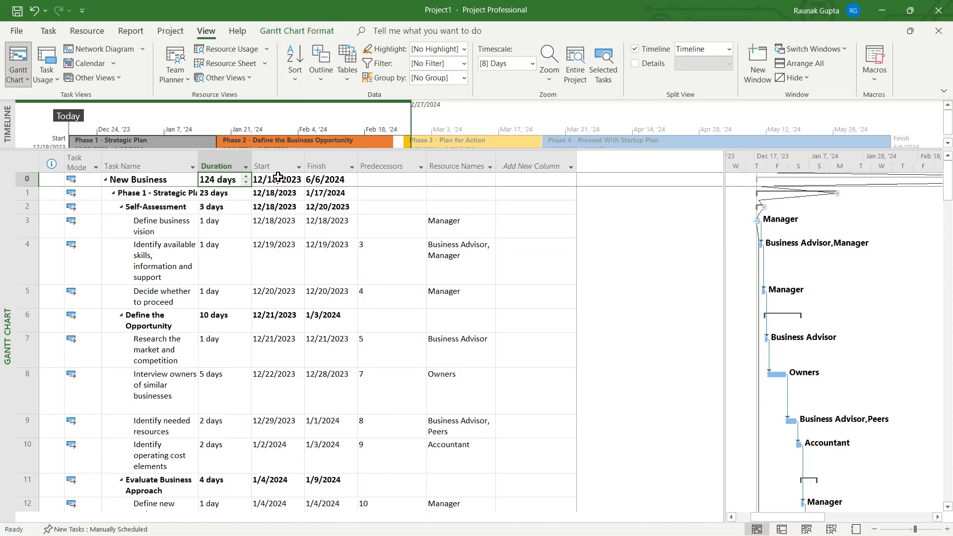
click(325, 179)
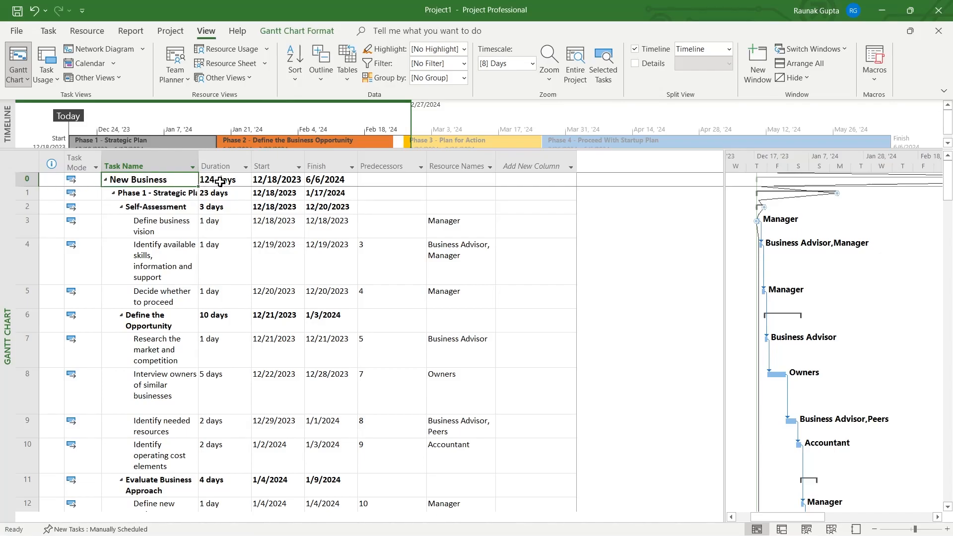
click(105, 192)
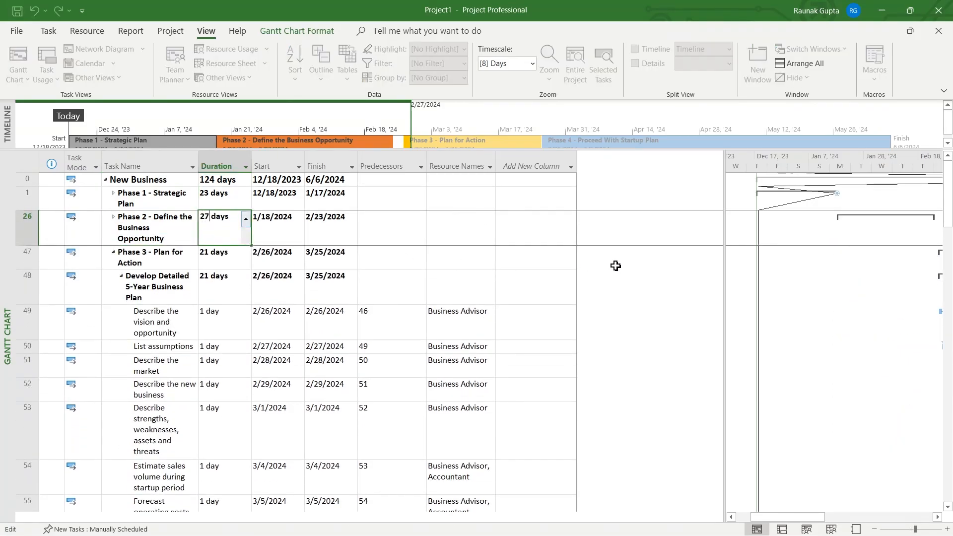
Set Access available information to 20 days, raising the project total to 143 days
text(2)
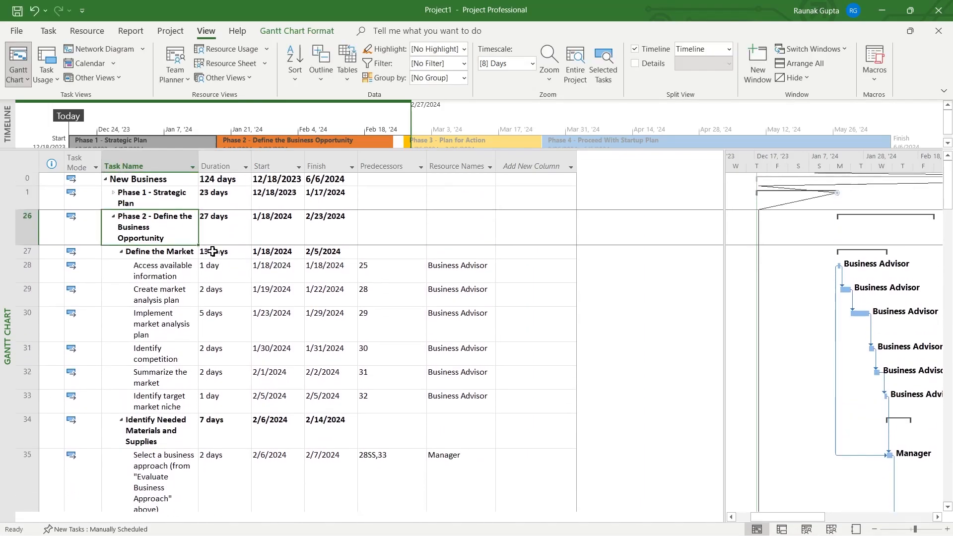
click(218, 266)
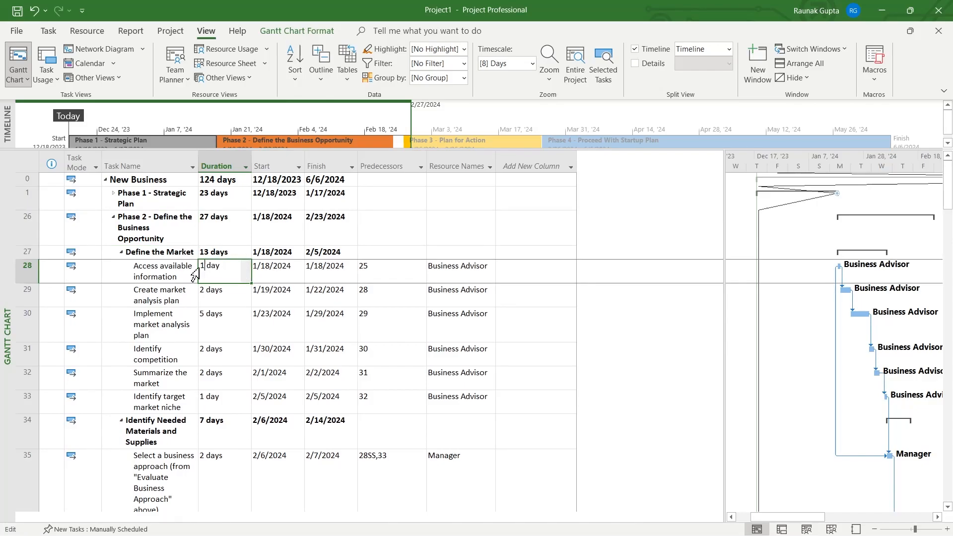
text(20 days)
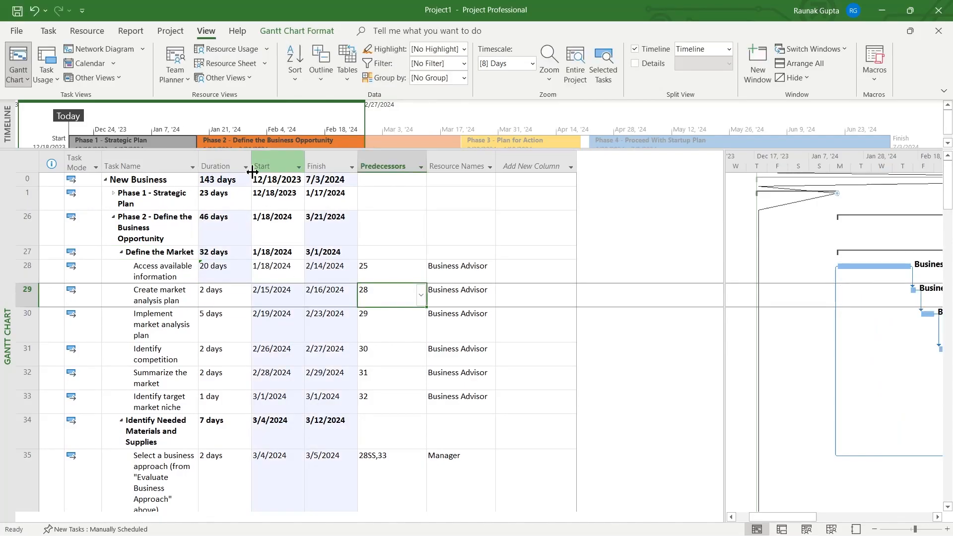